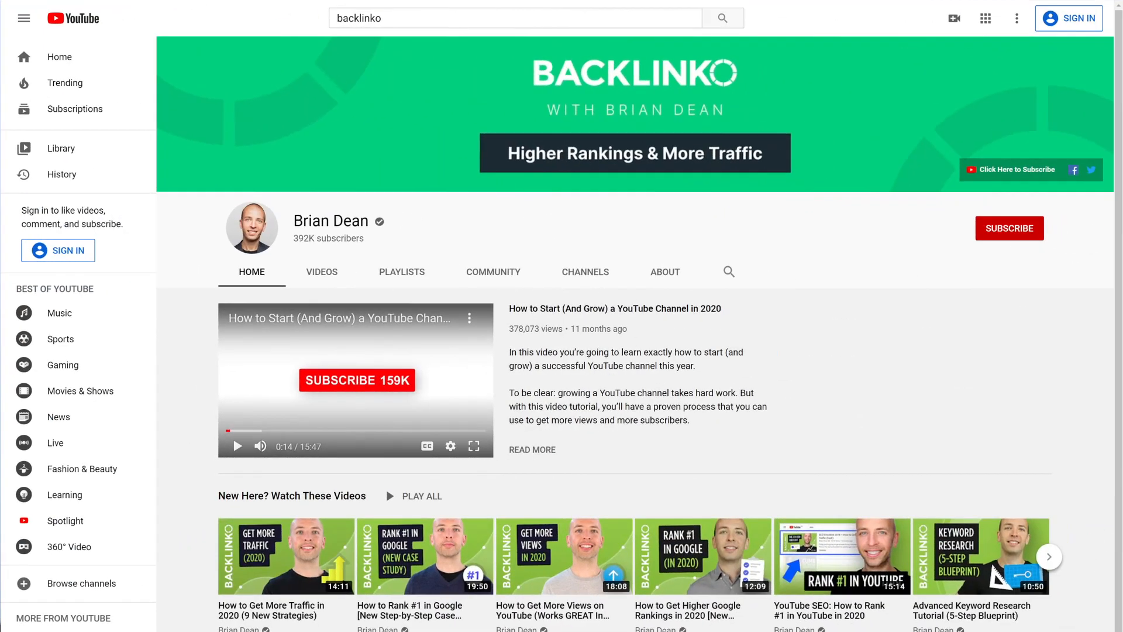
Step: Scroll the 'seo' results, then search 'link building' and 'how to get more views on youtube'
scroll(down, 3)
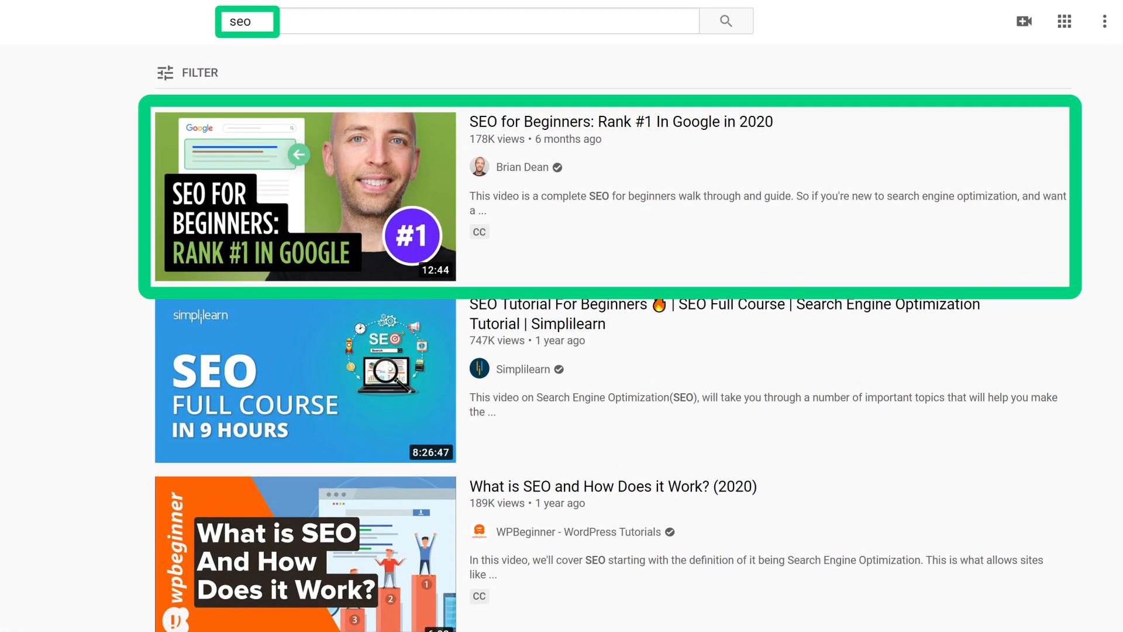
text(link building)
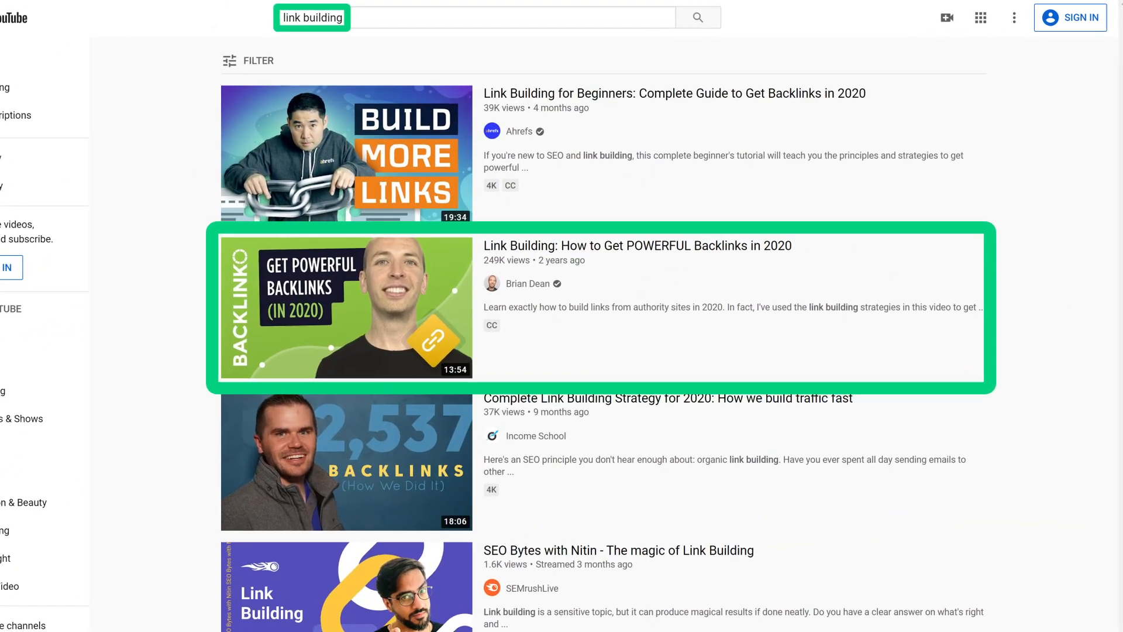
text(how to get more views on youtube)
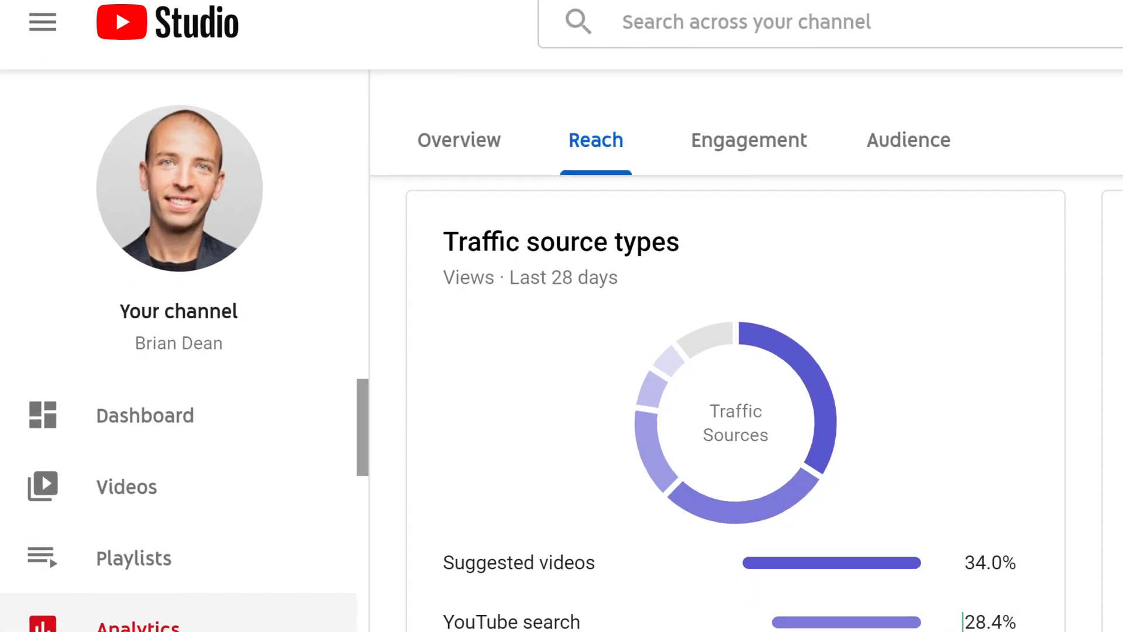
Step: Scroll to the last-28-days Traffic source types chart in Studio Analytics Reach
scroll(down, 3)
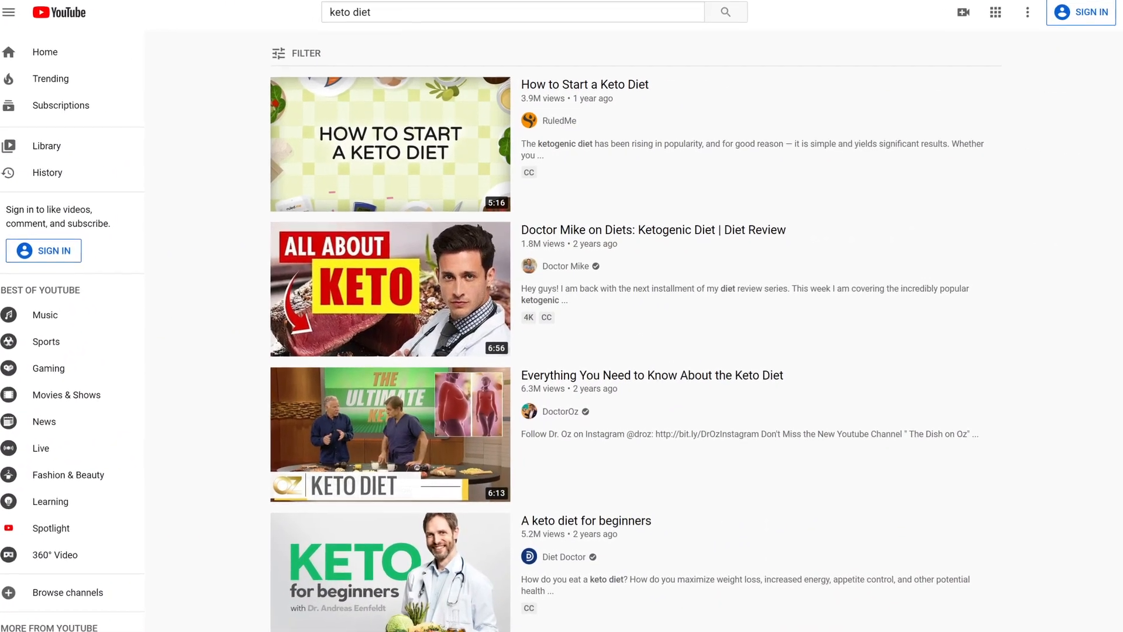
Step: Scroll through the 'keto diet' search results of beginner keto videos
scroll(down, 3)
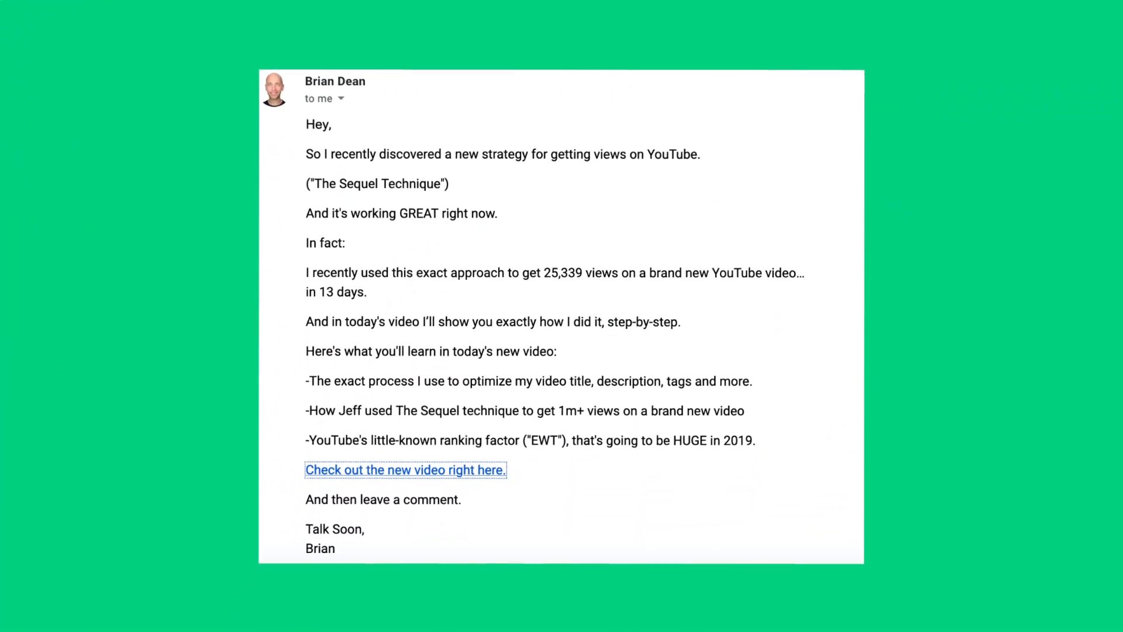
Step: Highlight the 'Check out the new video right here' link in the Sequel Technique email
double_click(404, 470)
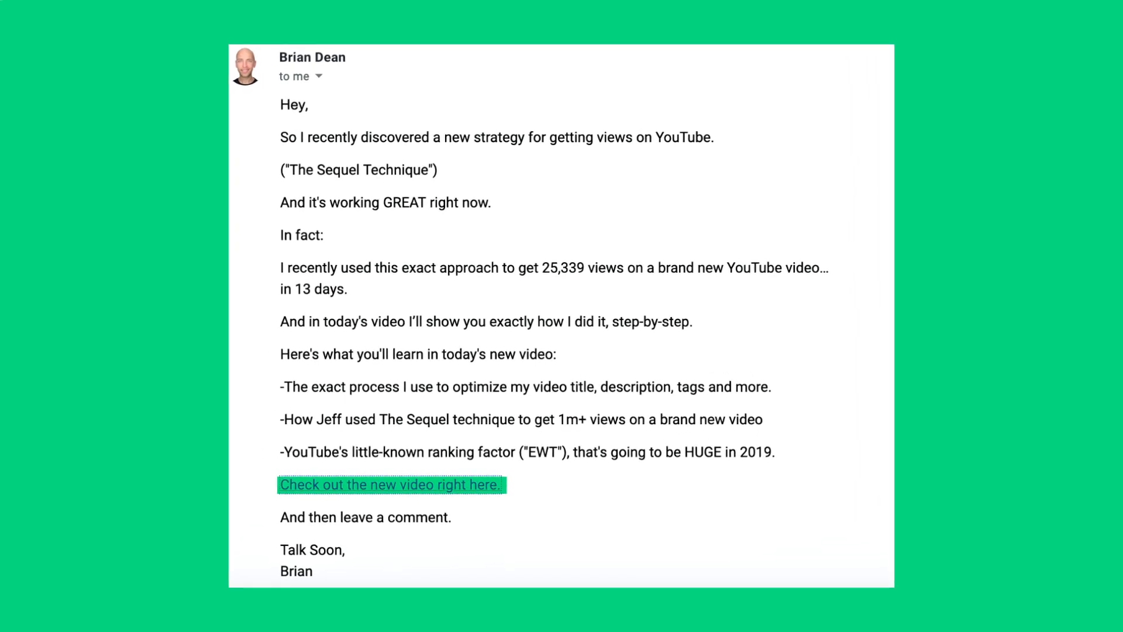
click(391, 484)
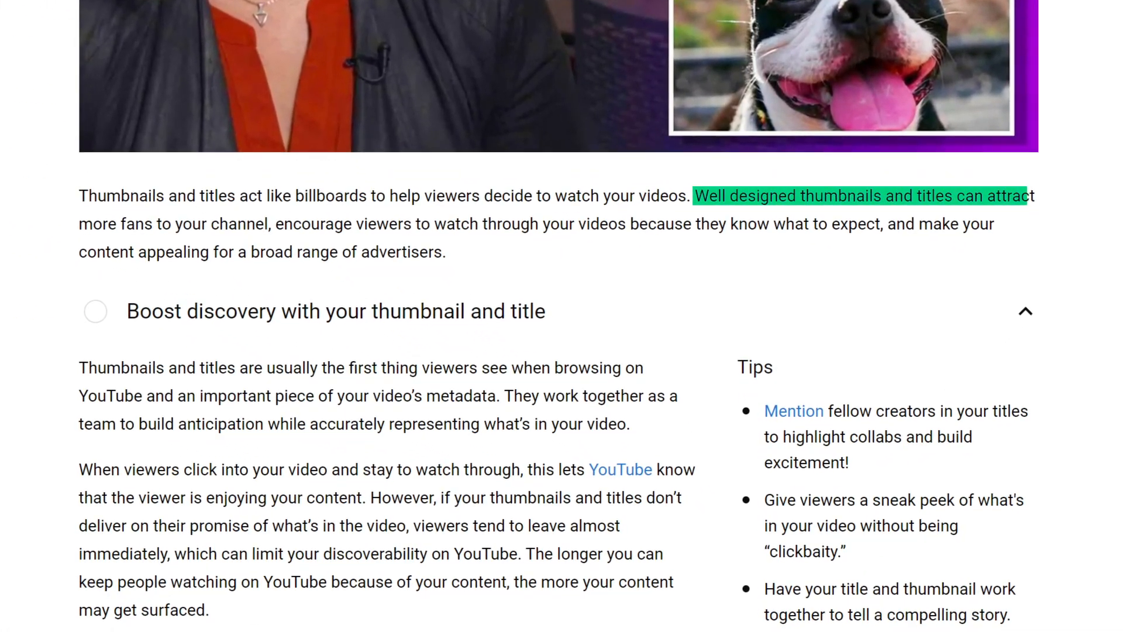
Step: Scroll the lesson down to the highlighted sentence about thumbnails and titles
scroll(down, 3)
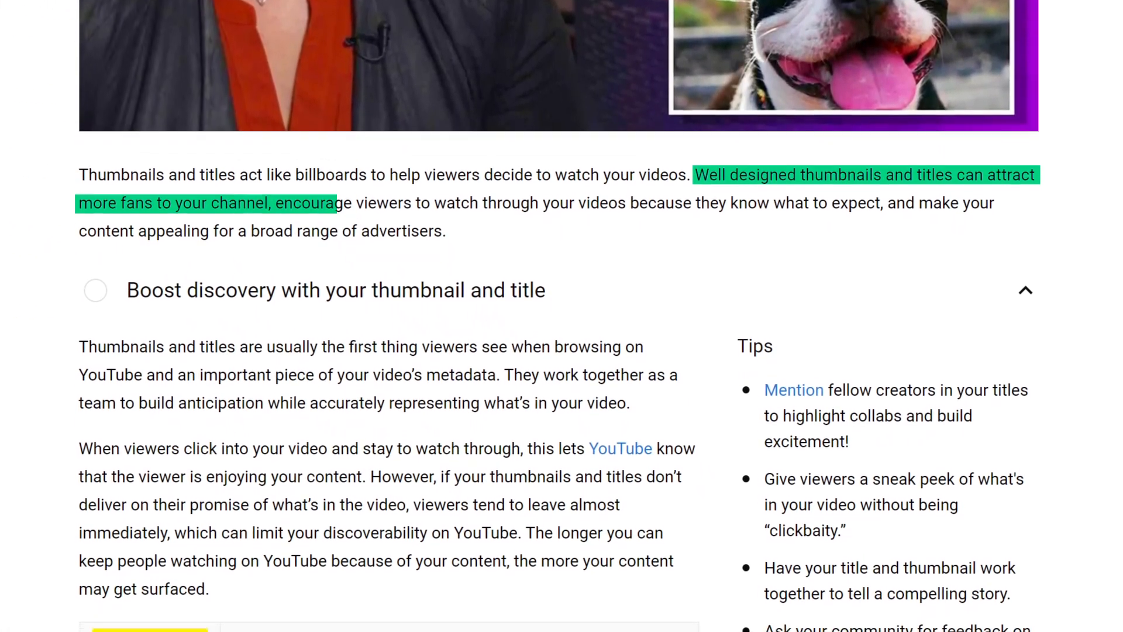
scroll(down, 3)
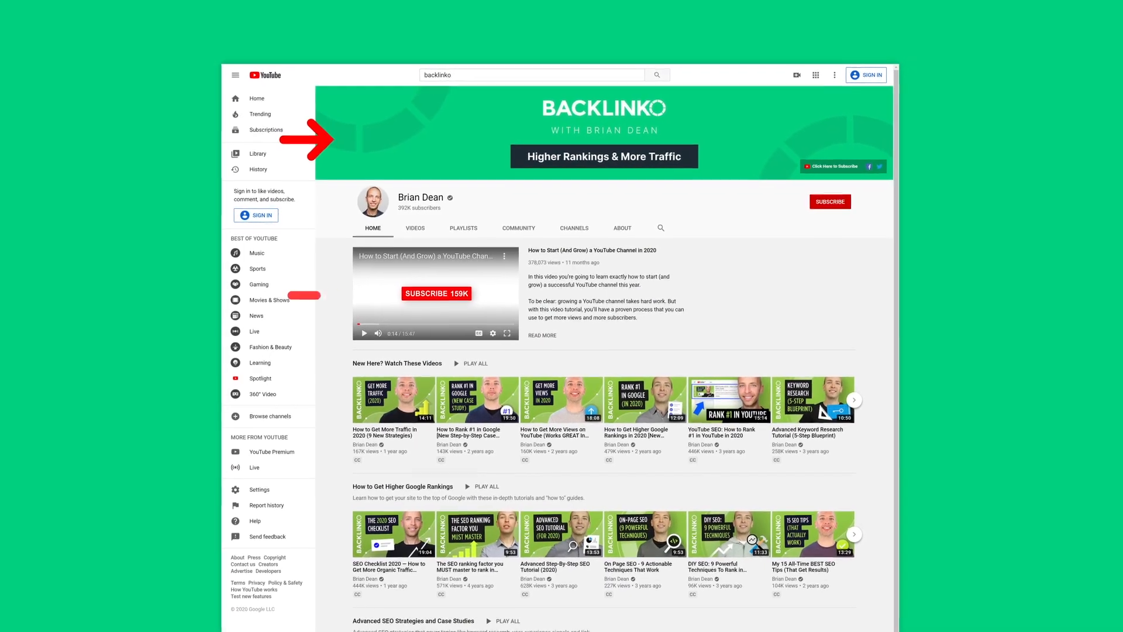
Step: Scroll the Backlinko home page below the 'Higher Rankings & More Traffic' banner
scroll(down, 3)
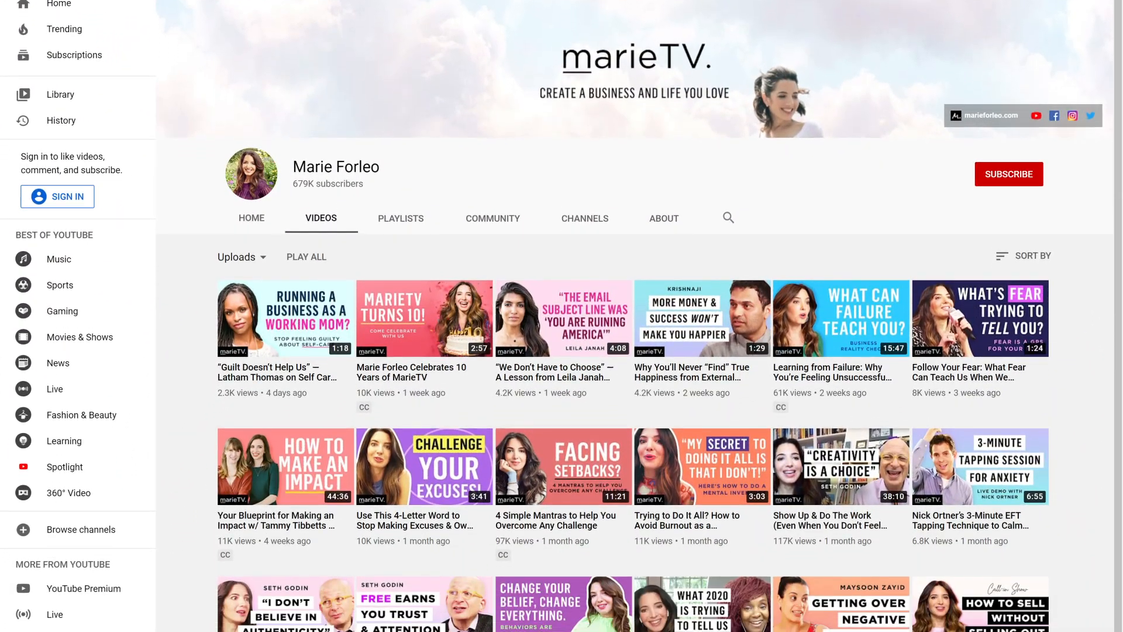
Step: Scroll through the marieTV Uploads grid on the VIDEOS tab
scroll(down, 3)
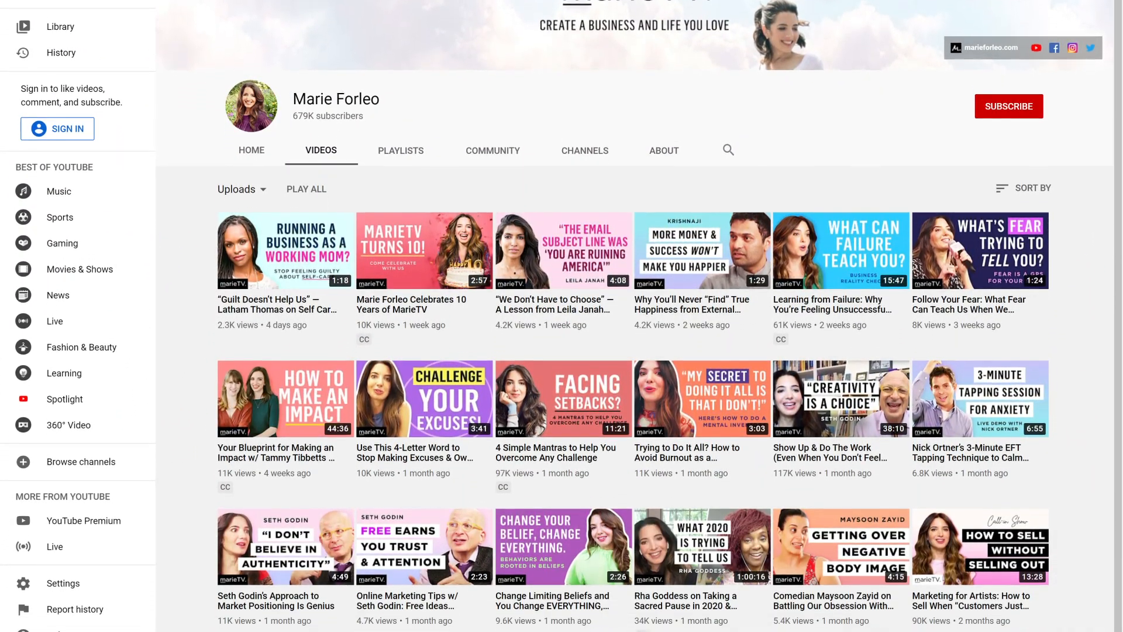
scroll(down, 3)
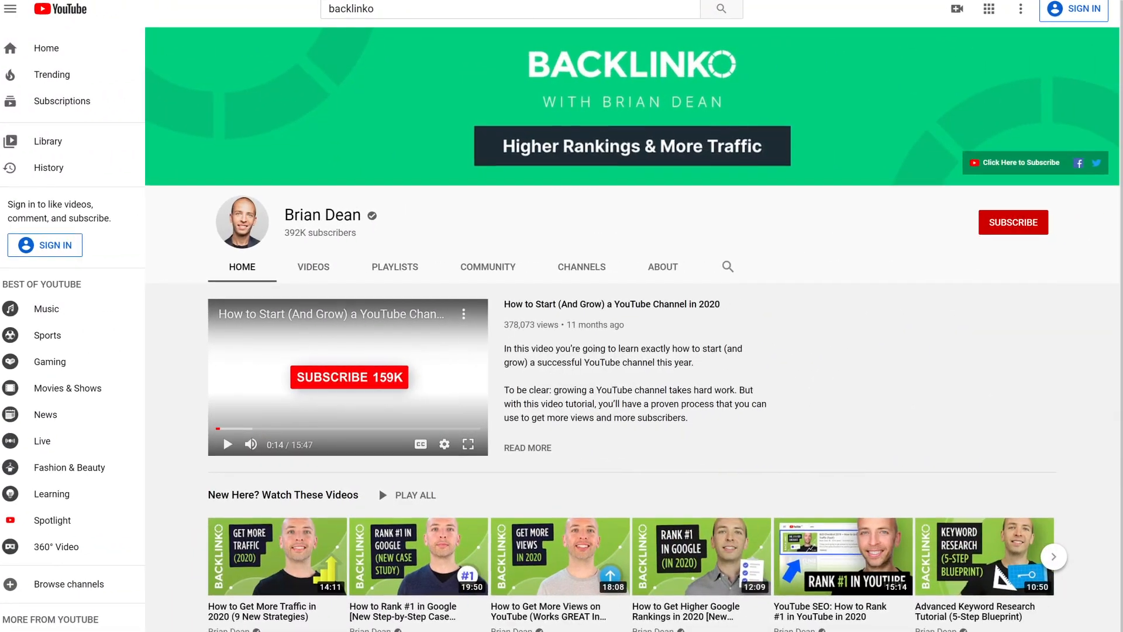
Step: Scroll the Backlinko home page featuring 'How to Start (And Grow) a YouTube Channel in 2020'
scroll(down, 3)
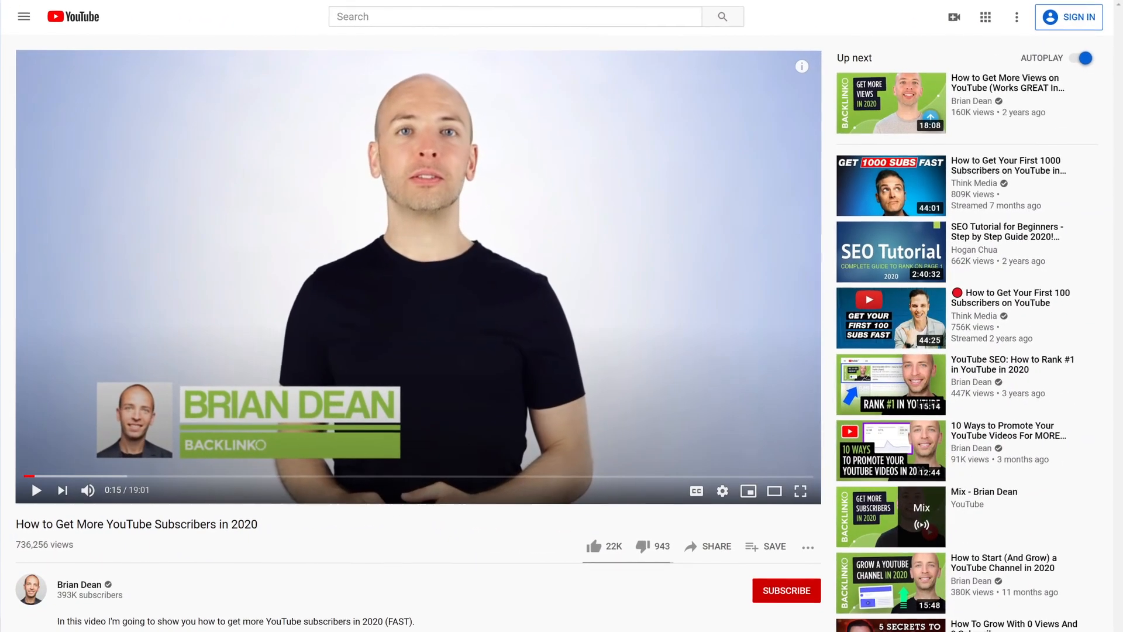
Step: Scroll the watch page down to the description about nine strategies and 250k subscribers
scroll(down, 3)
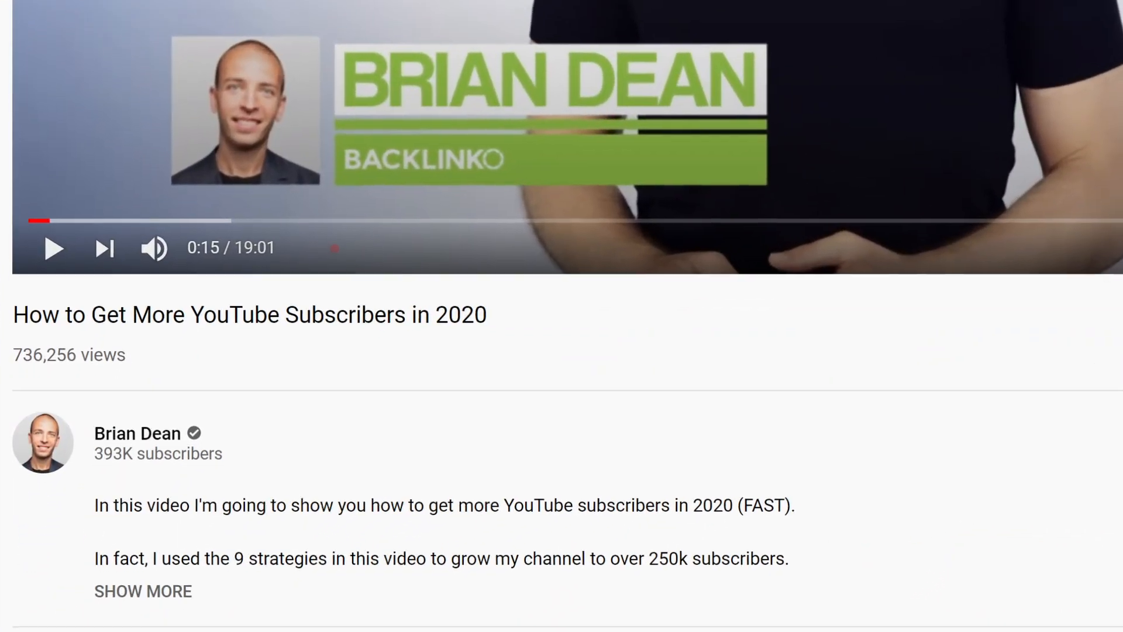